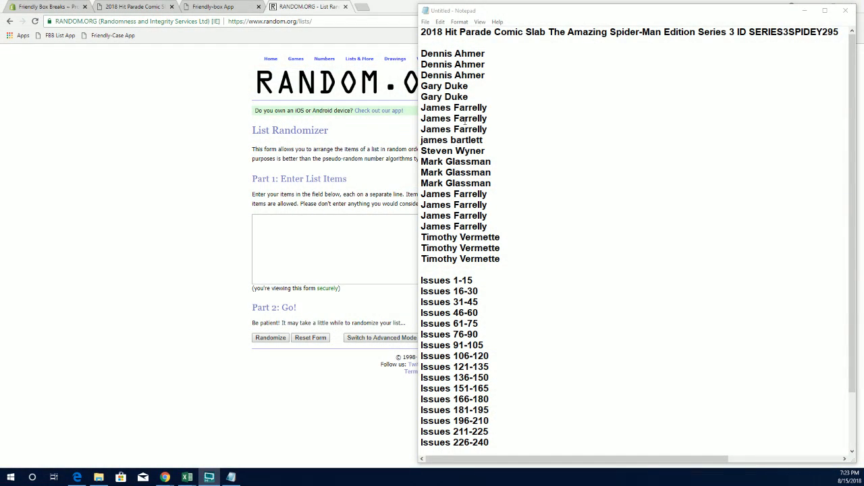
Select the twenty owner names in Notepad to copy into RANDOM.ORG's list box.
left_click_drag(420, 53, 458, 64)
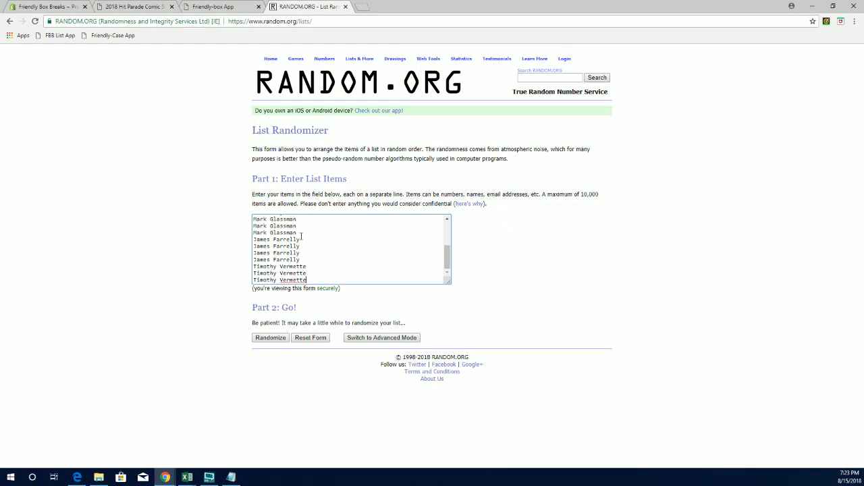
Randomize the owner names, shuffle repeatedly with Again!, and select the final order.
left_click(270, 338)
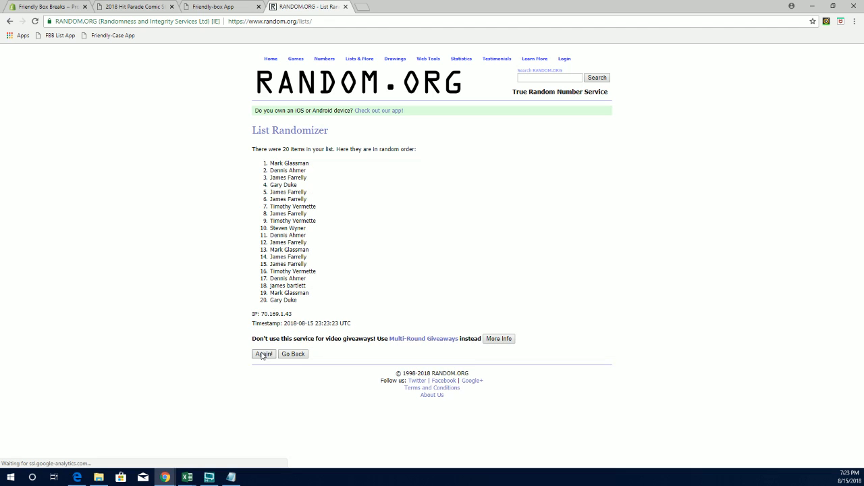
left_click(263, 354)
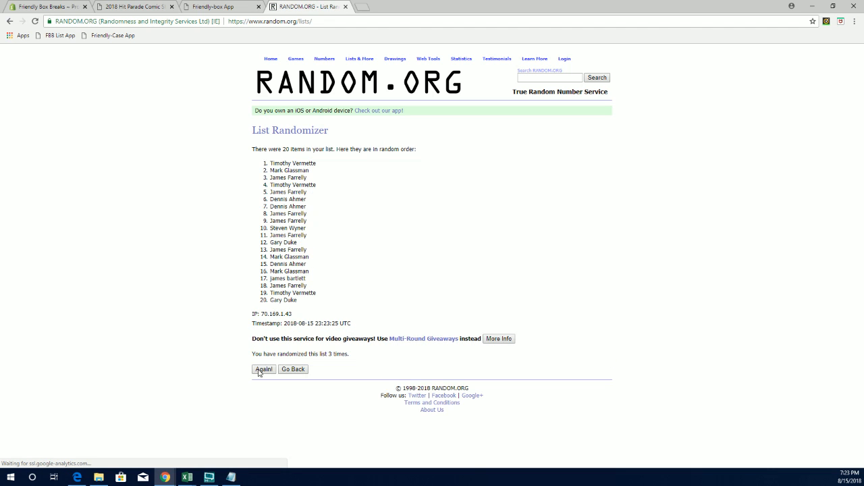
left_click(263, 369)
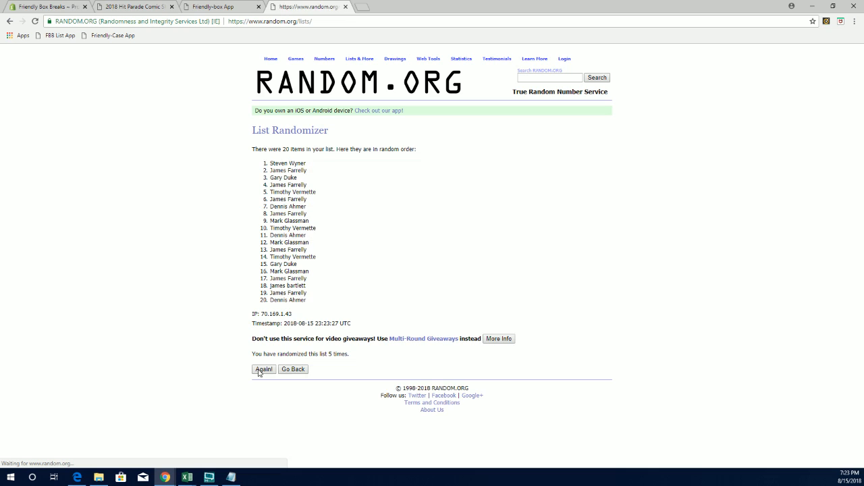
left_click(263, 369)
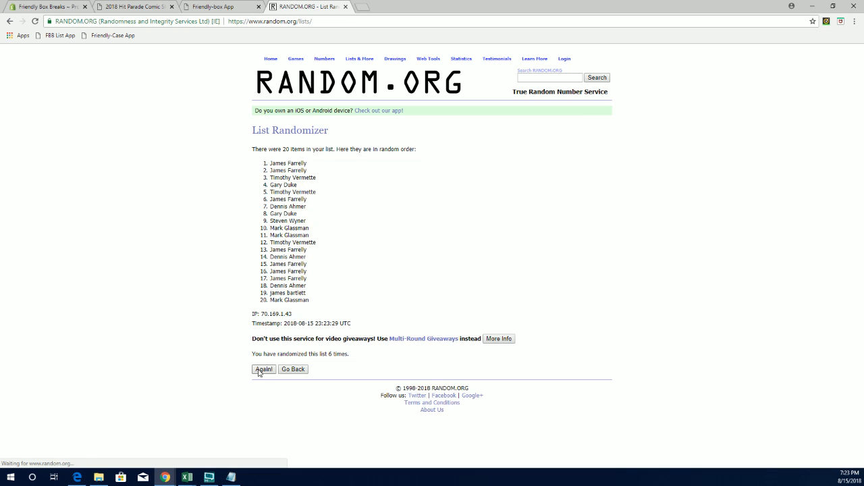
left_click(264, 369)
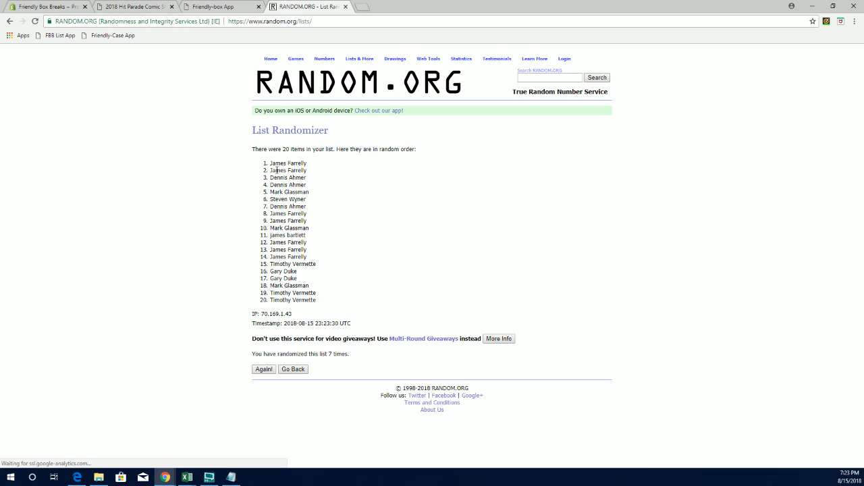
left_click_drag(289, 162, 292, 300)
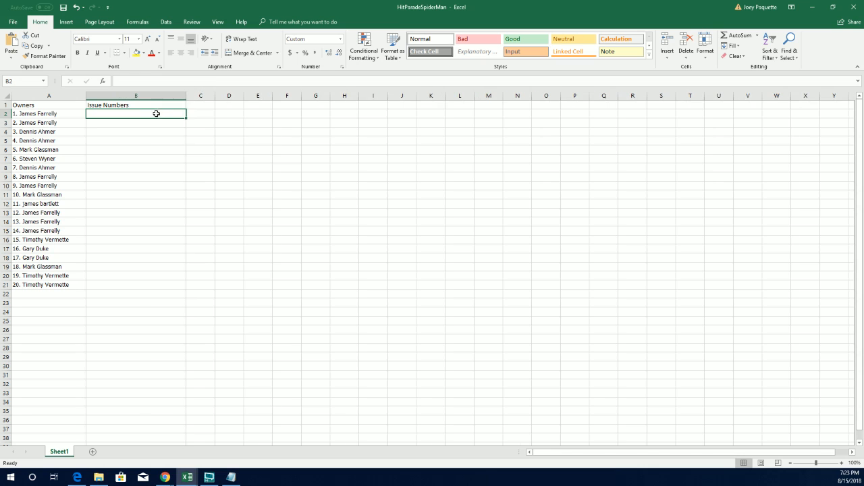
Switch from Excel back to the RANDOM.ORG results page in Chrome.
left_click(311, 6)
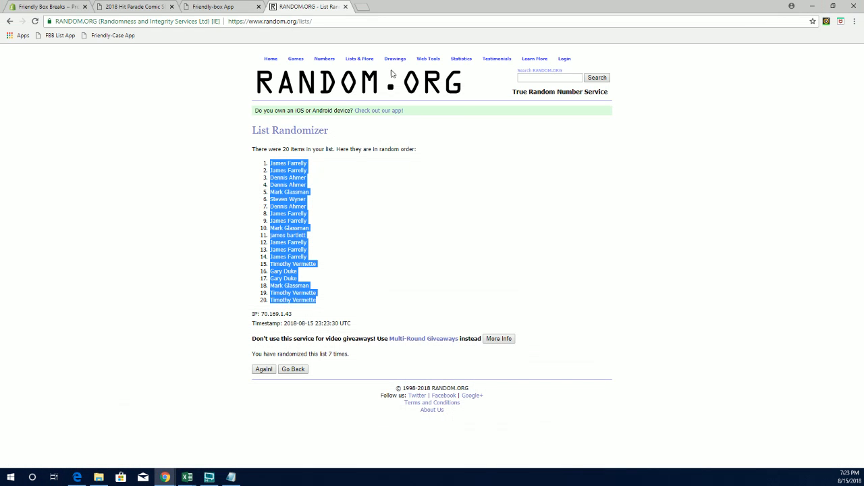
Go back to the RANDOM.ORG list entry form to enter the issue ranges.
left_click(293, 369)
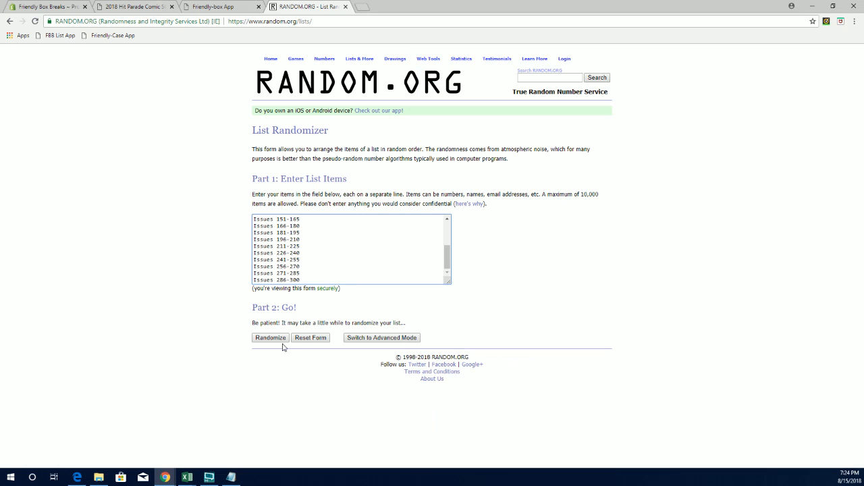
Shuffle the issue ranges with Randomize and Again!, then return to the Excel owners sheet.
left_click(271, 338)
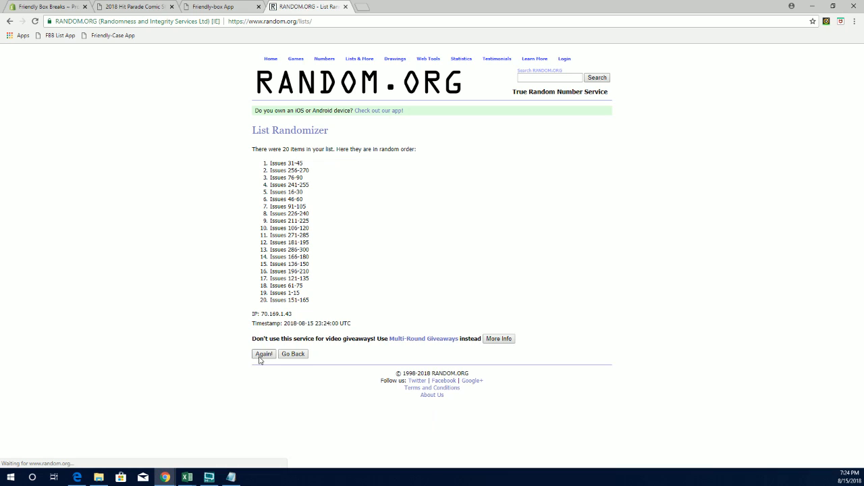
left_click(263, 354)
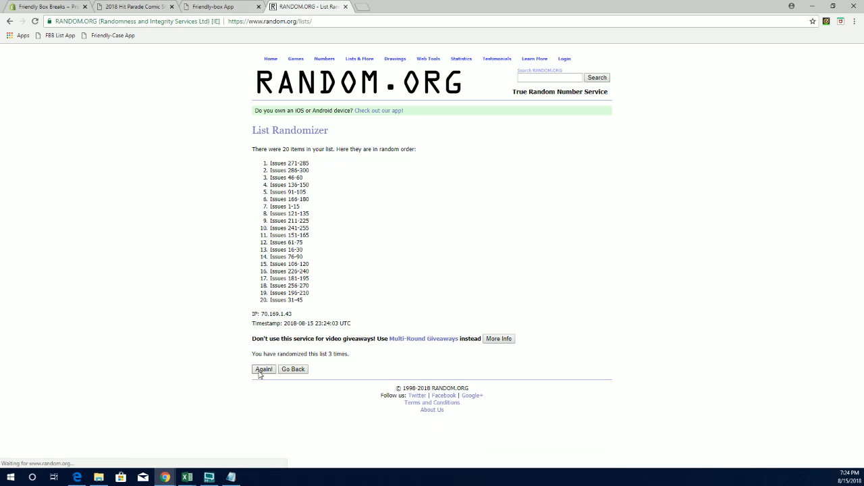
left_click(263, 370)
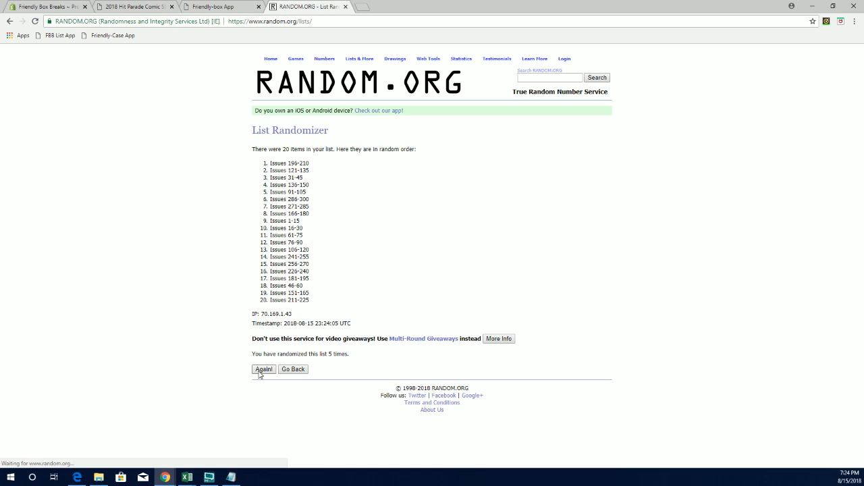
left_click(264, 369)
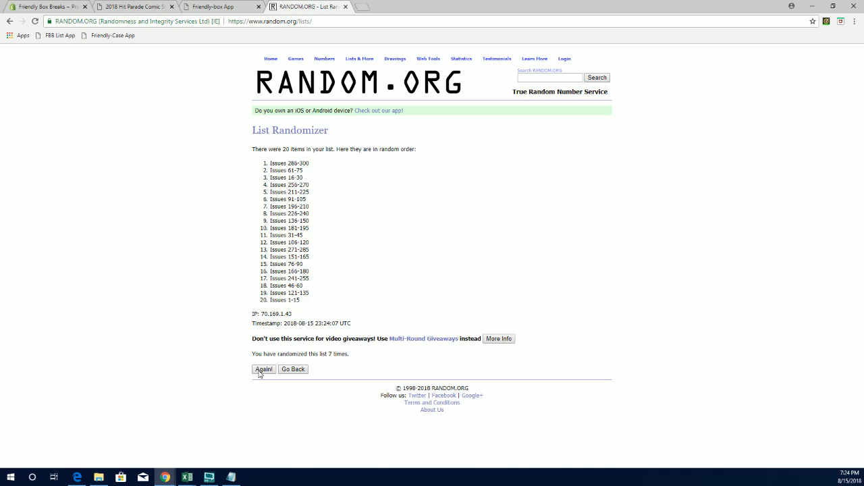
mouse_move(350, 223)
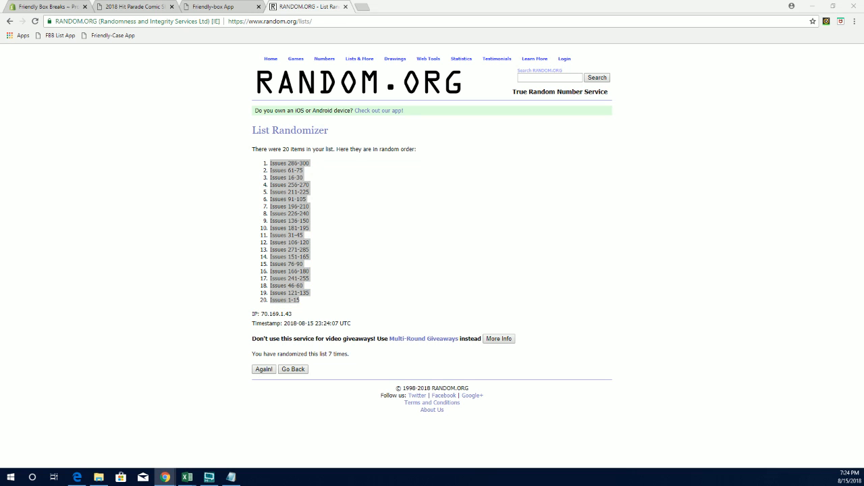
left_click(187, 478)
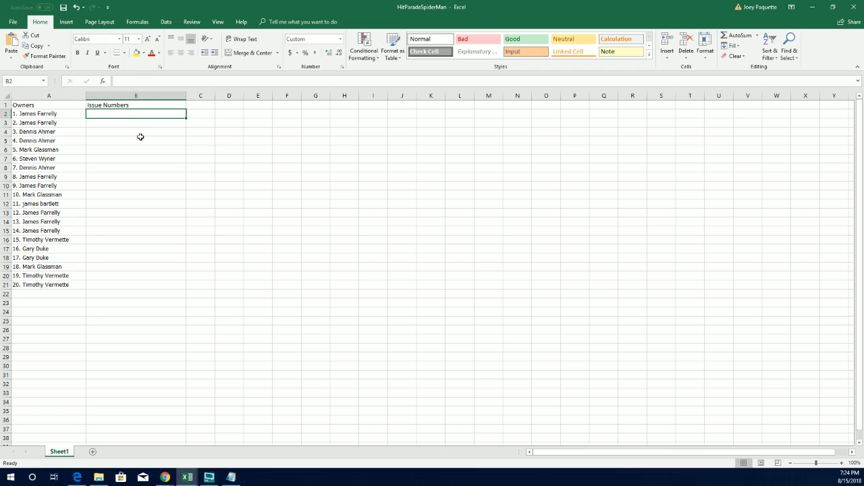